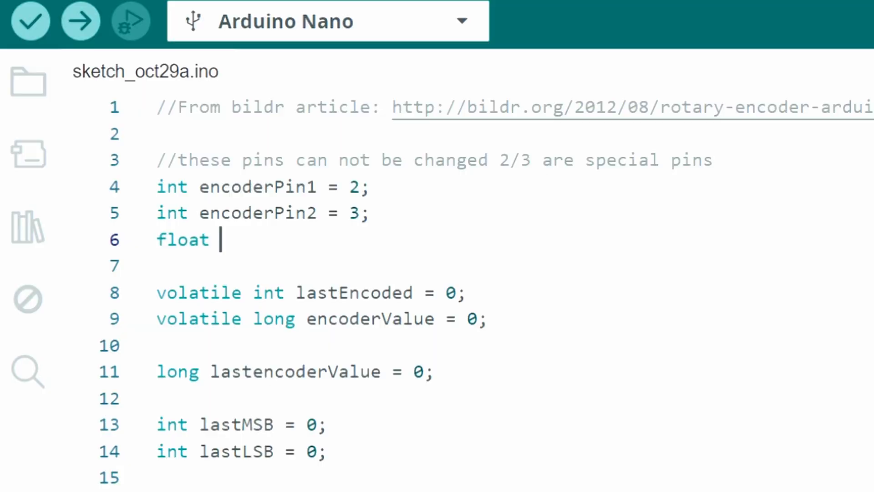
Declare the variable 'float distance = 0;' near the top of the sketch
{"action": "type", "text": "distance"}
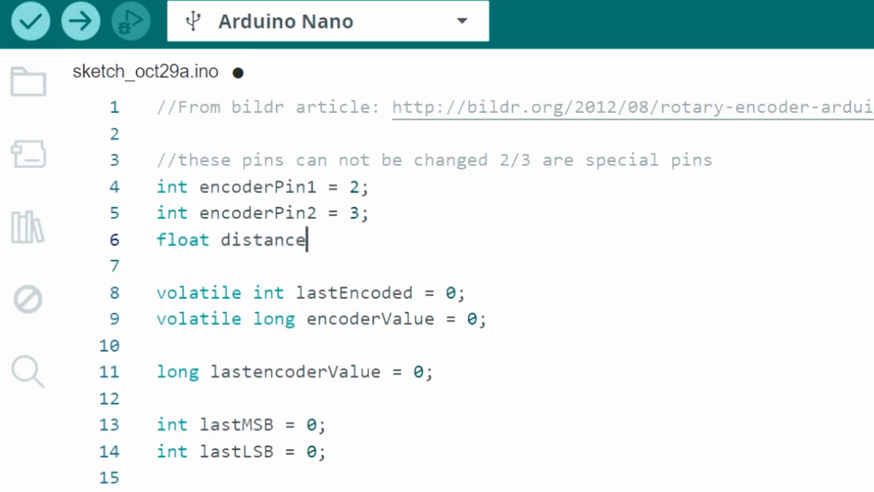
{"action": "type", "text": ";"}
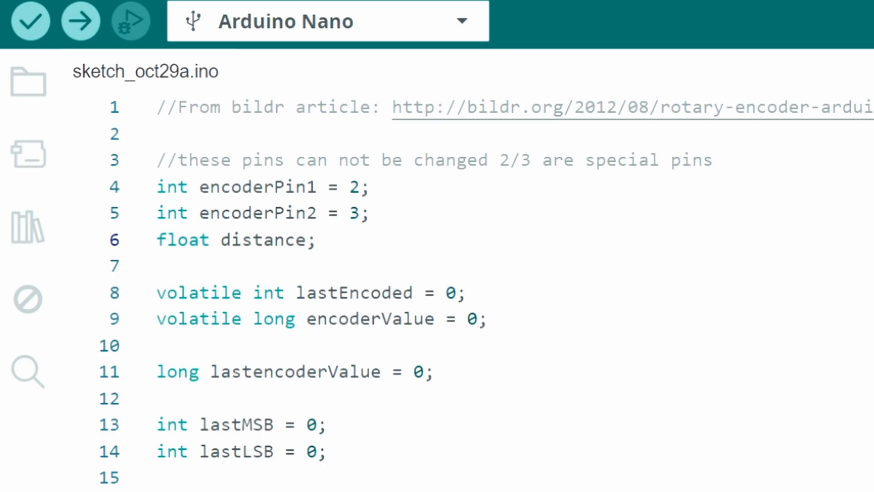
{"action": "type", "text": "= 0"}
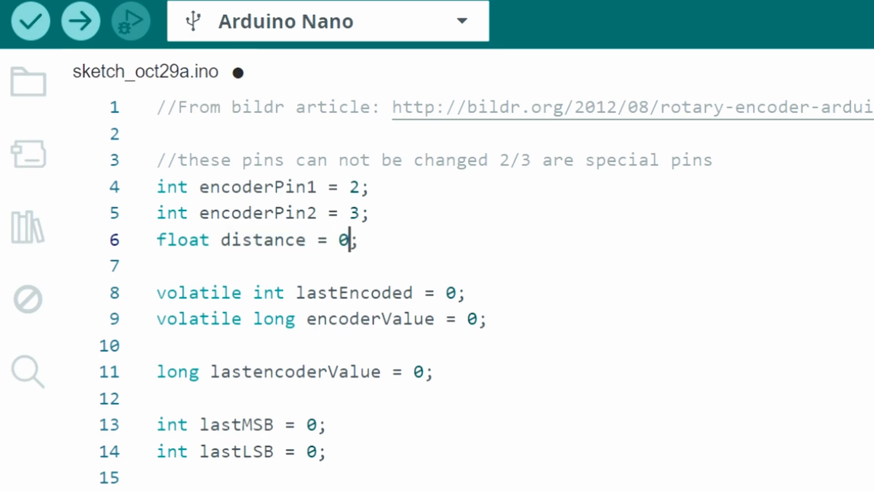
In loop(), multiply encoderValue by 0.0380132711 to compute distance
{"action": "scroll", "scroll_direction": "down", "scroll_amount": 3}
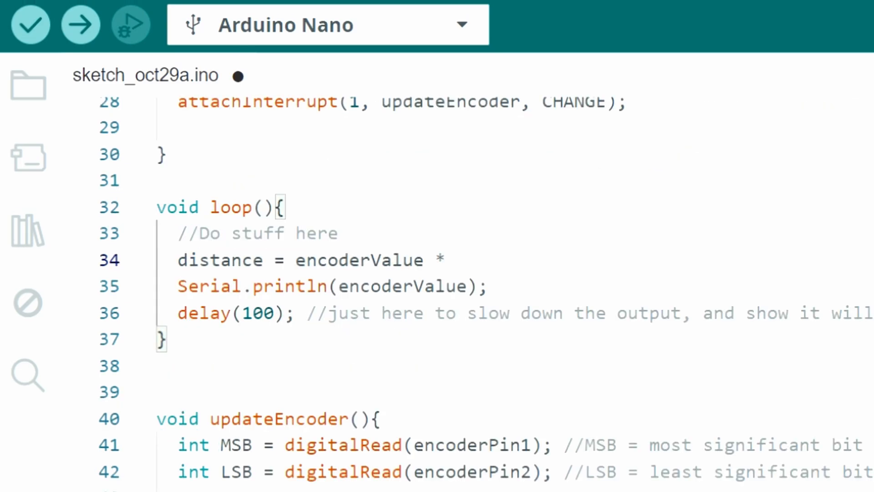
{"action": "left_click", "coordinate": [455, 261]}
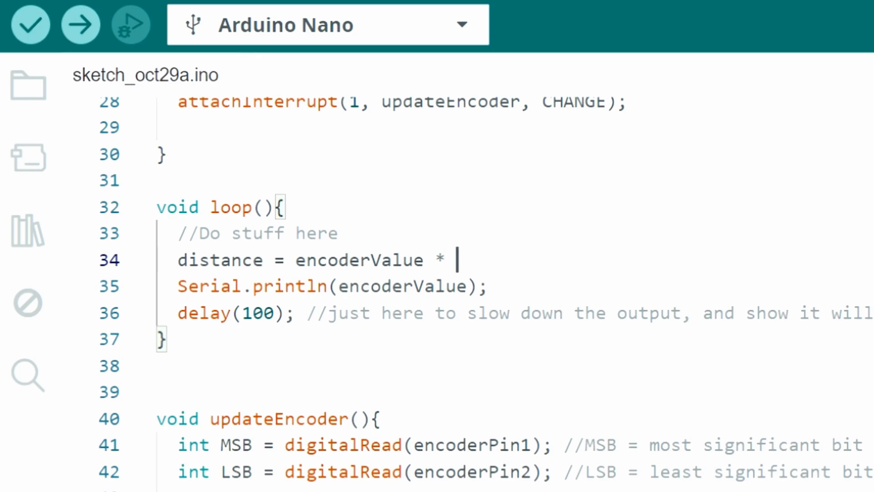
{"action": "type", "text": "0.03"}
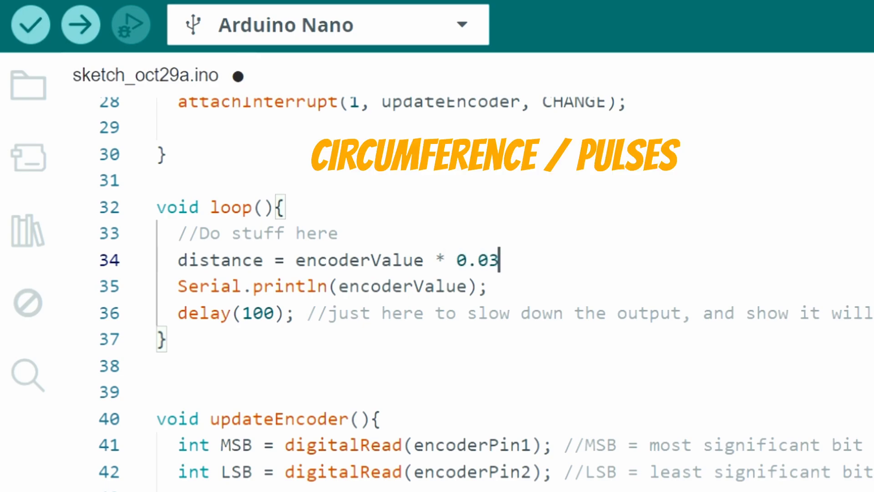
{"action": "type", "text": "8"}
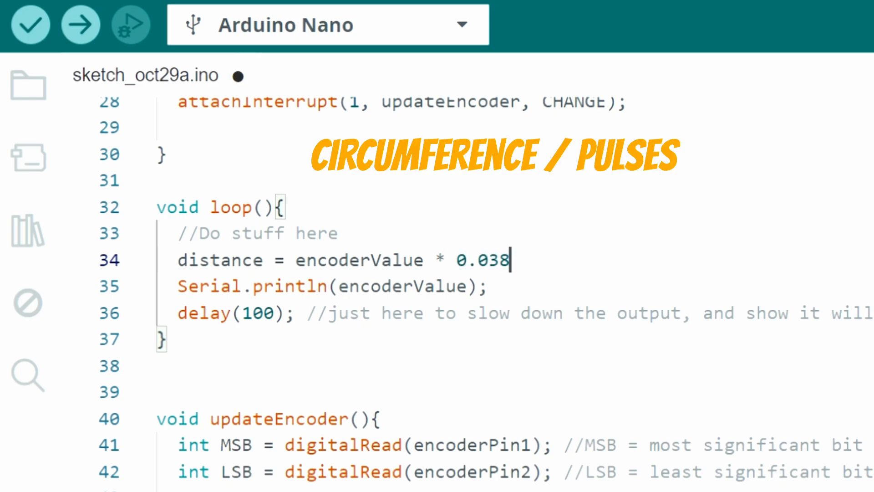
{"action": "type", "text": "01"}
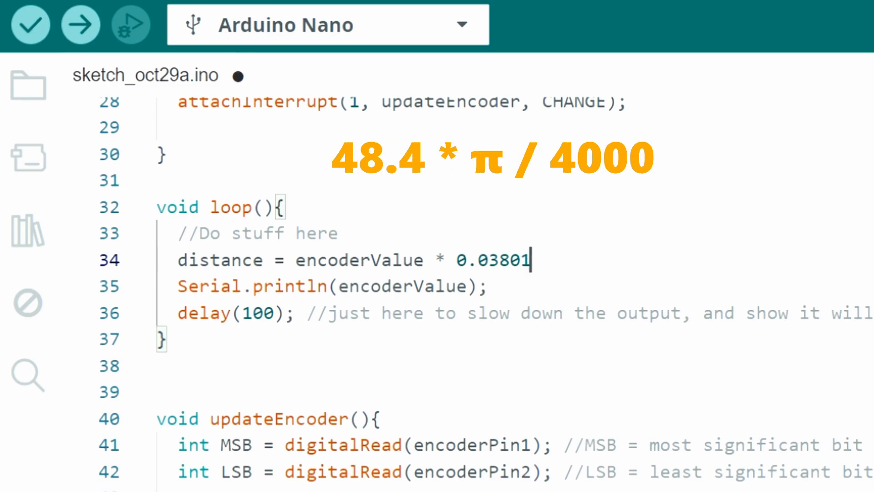
{"action": "type", "text": "32711"}
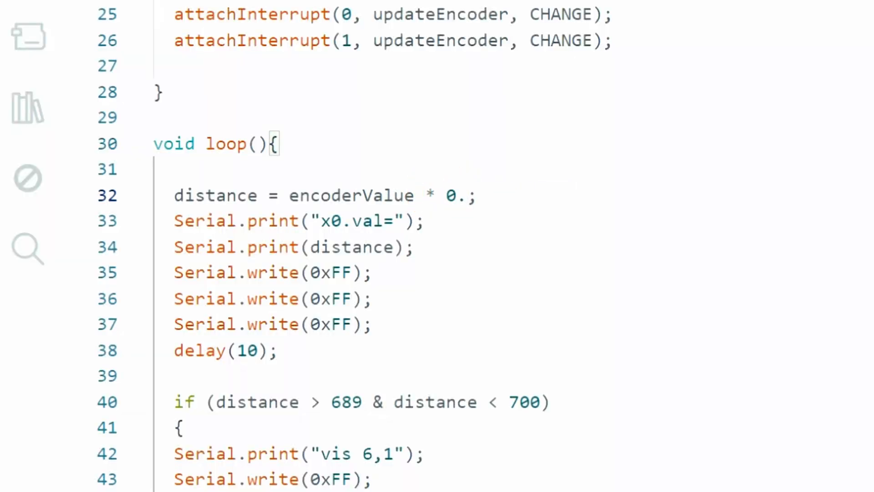
Replace the distance multiplier with the calibrated 0.0379560659
{"action": "type", "text": "037"}
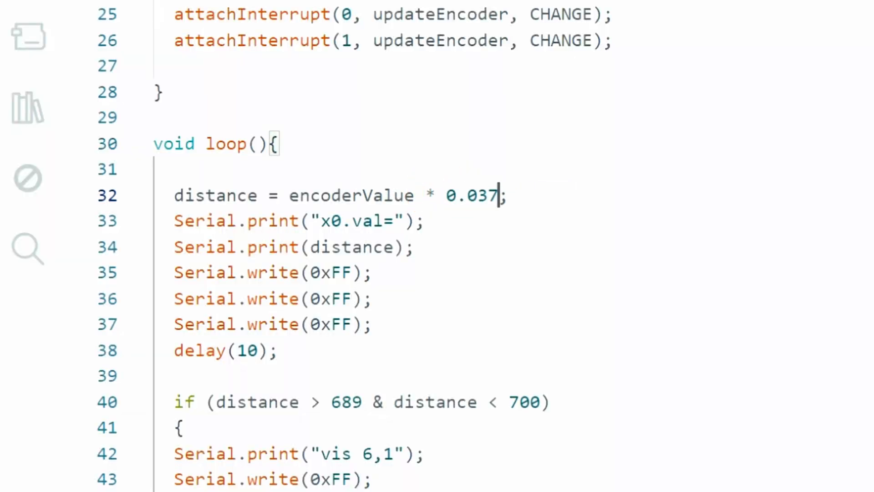
{"action": "type", "text": "9560"}
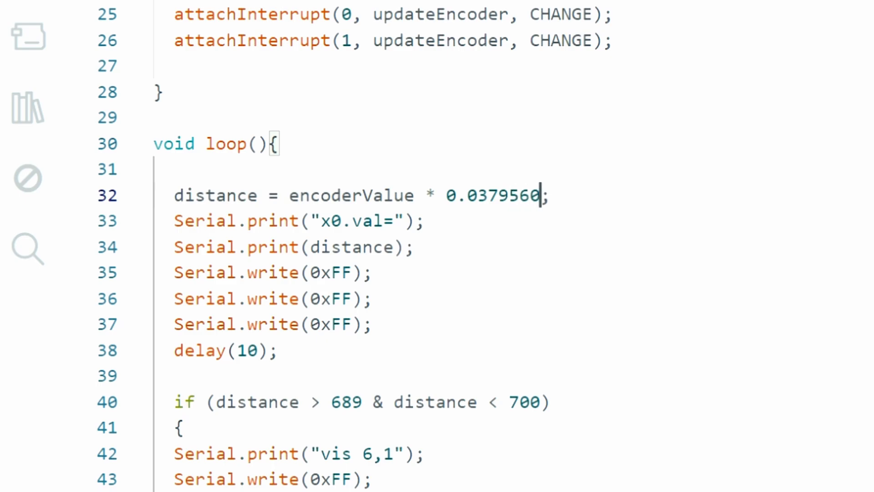
{"action": "type", "text": "659"}
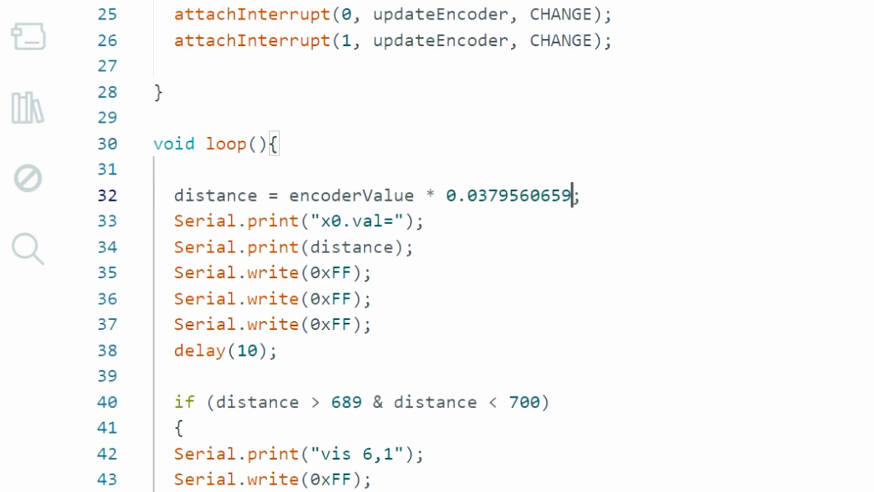